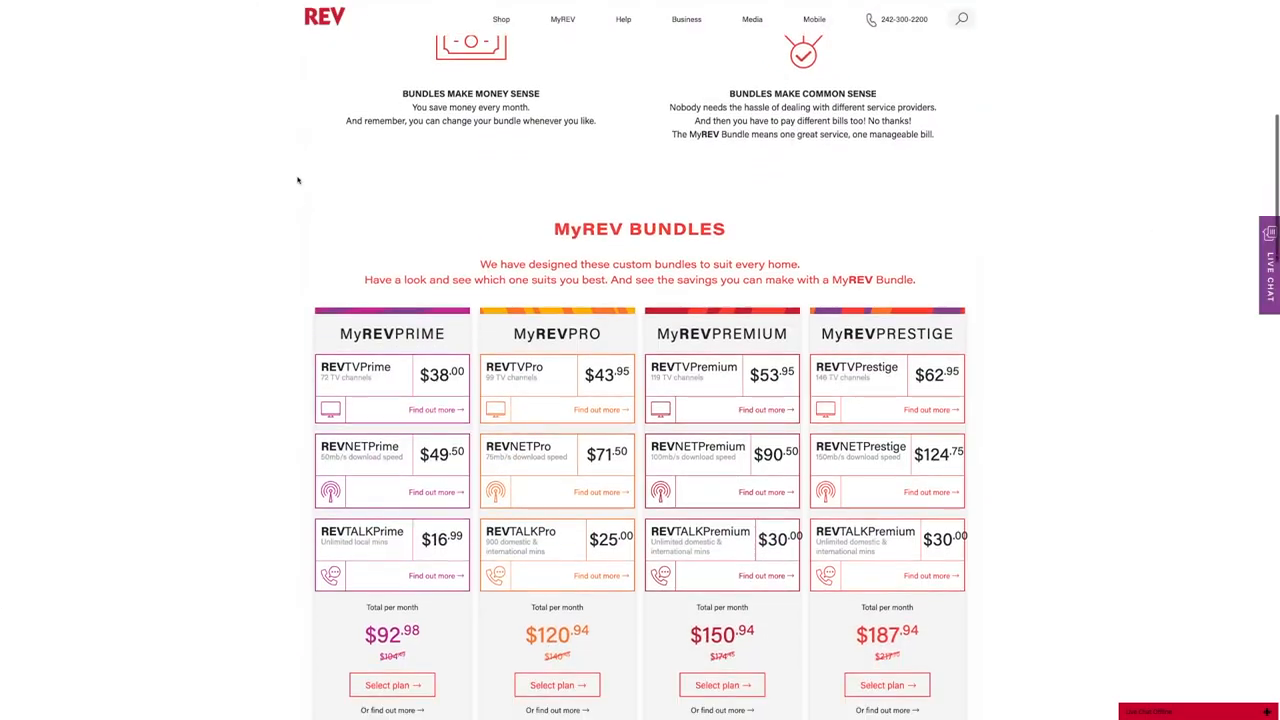
- Scroll from the MyREV bundle prices down to the Make Your Own Bundle TV, internet and phone options
scroll(down, 3)
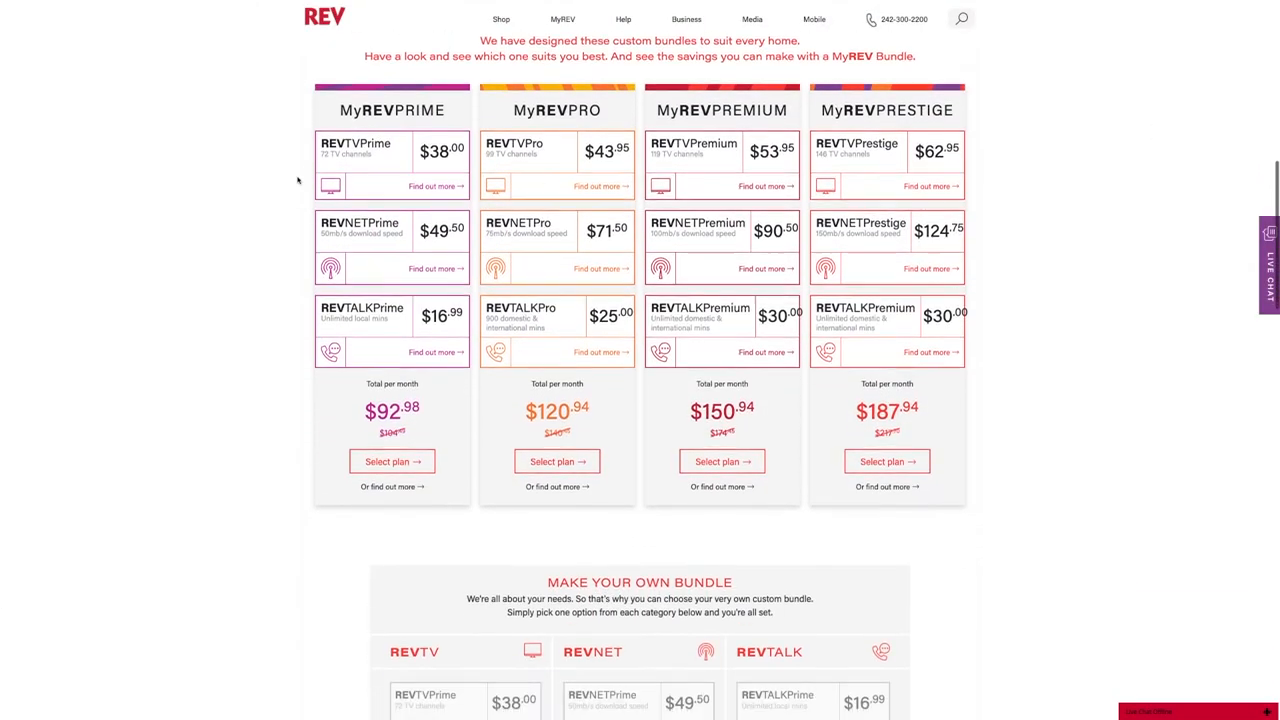
scroll(down, 3)
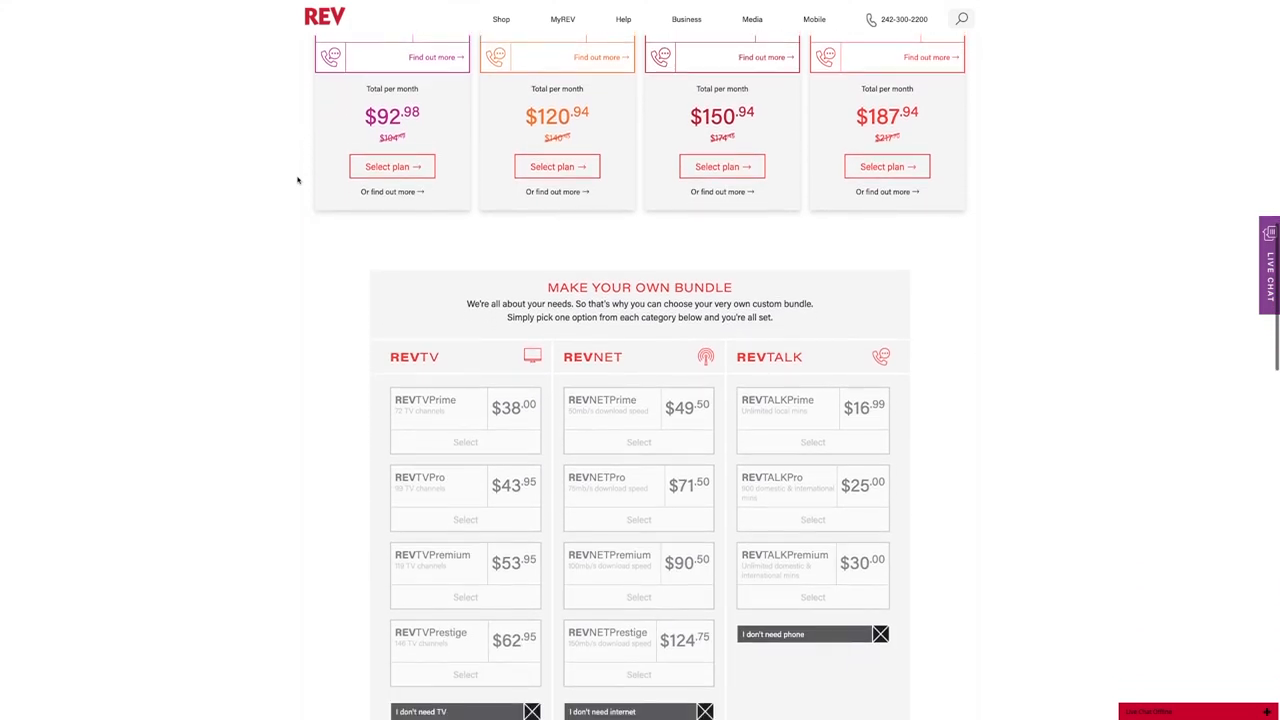
scroll(down, 3)
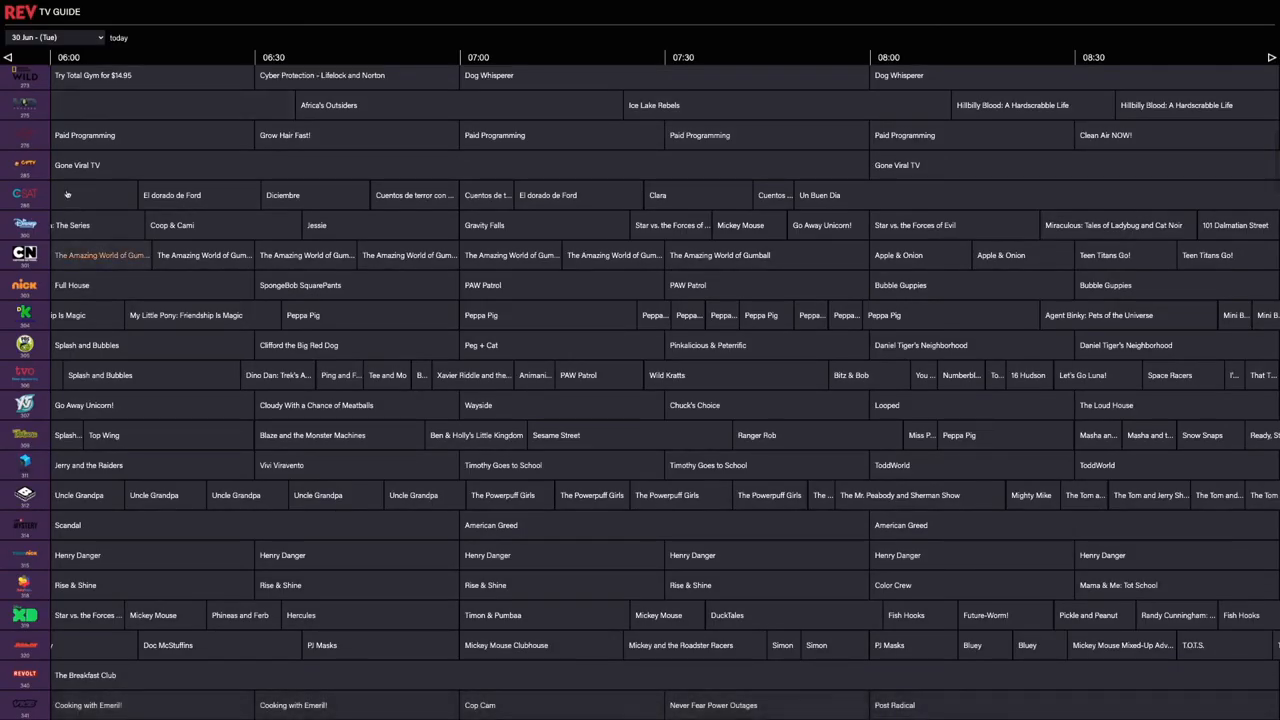
- Show the details panel for the Gone Viral TV special in the TV guide grid
click(76, 164)
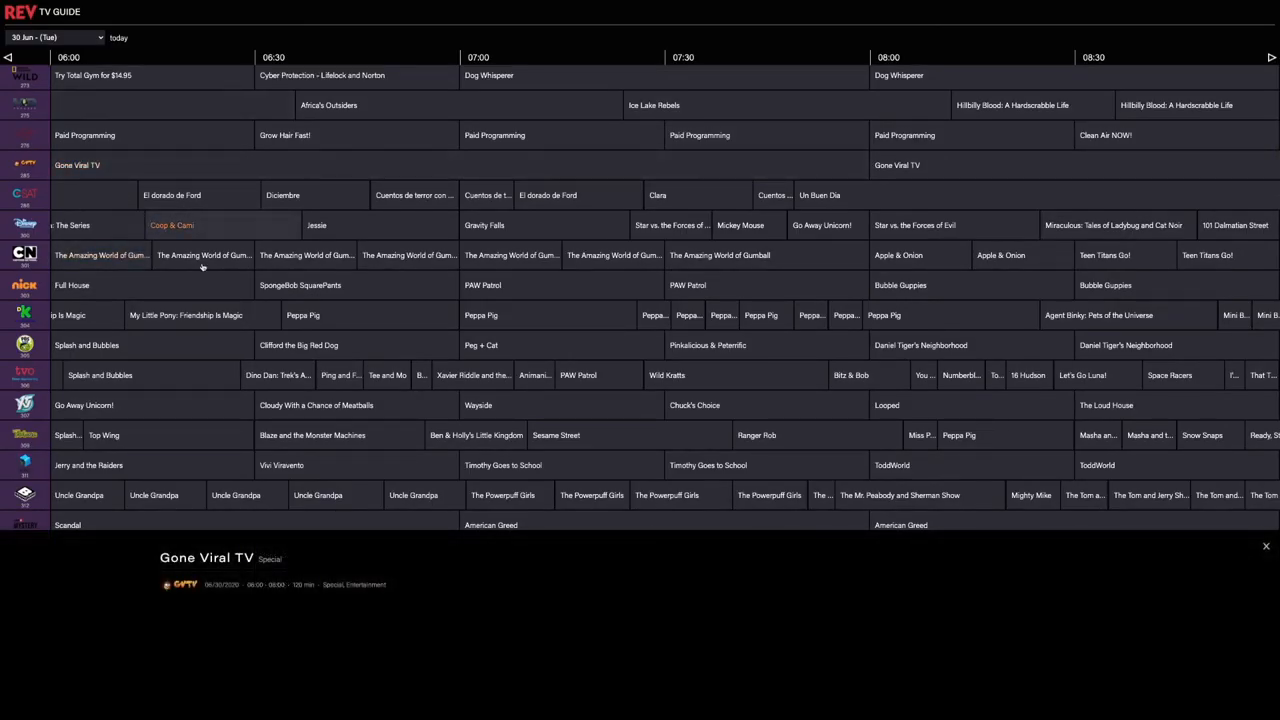
scroll(down, 3)
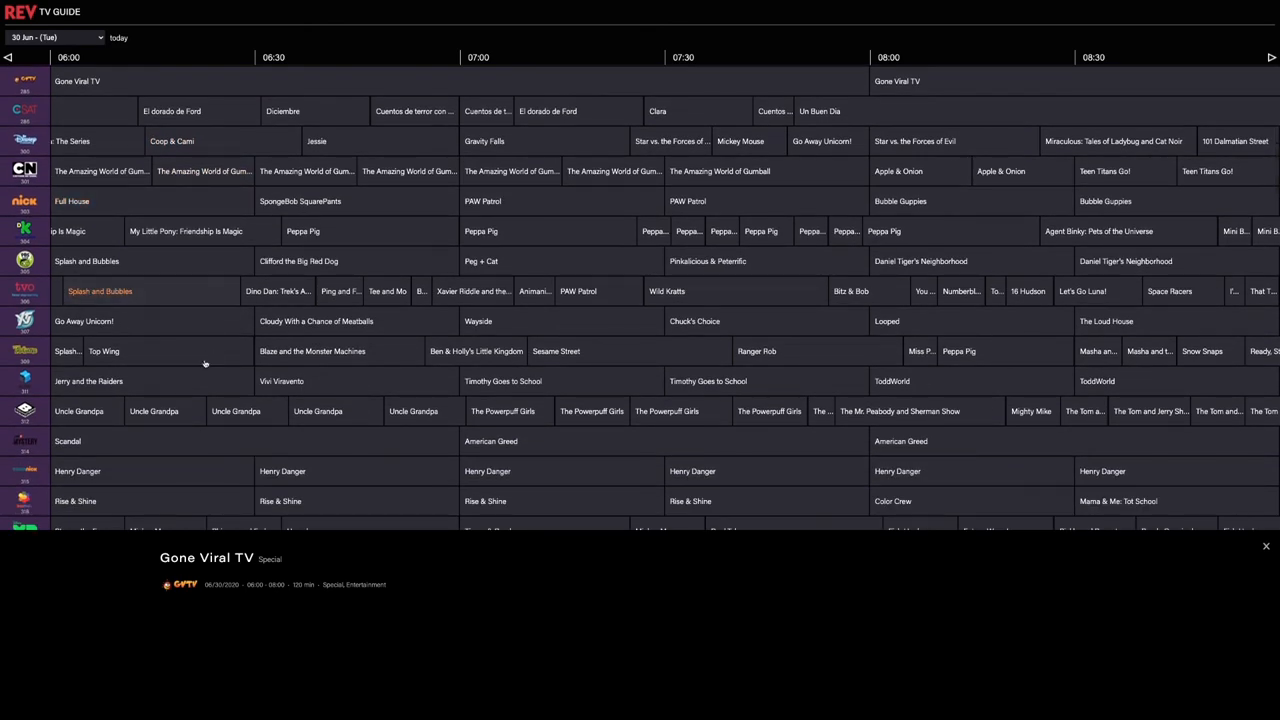